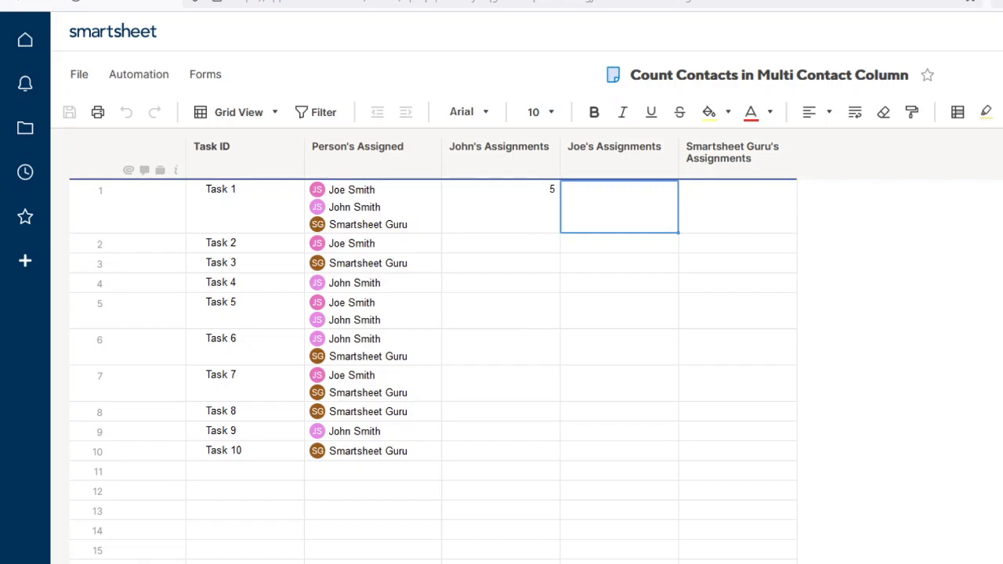
Copy John's row 1 COUNTIF/HAS formula counting "John Smith" into Joe's Assignments cell
left_click(730, 152)
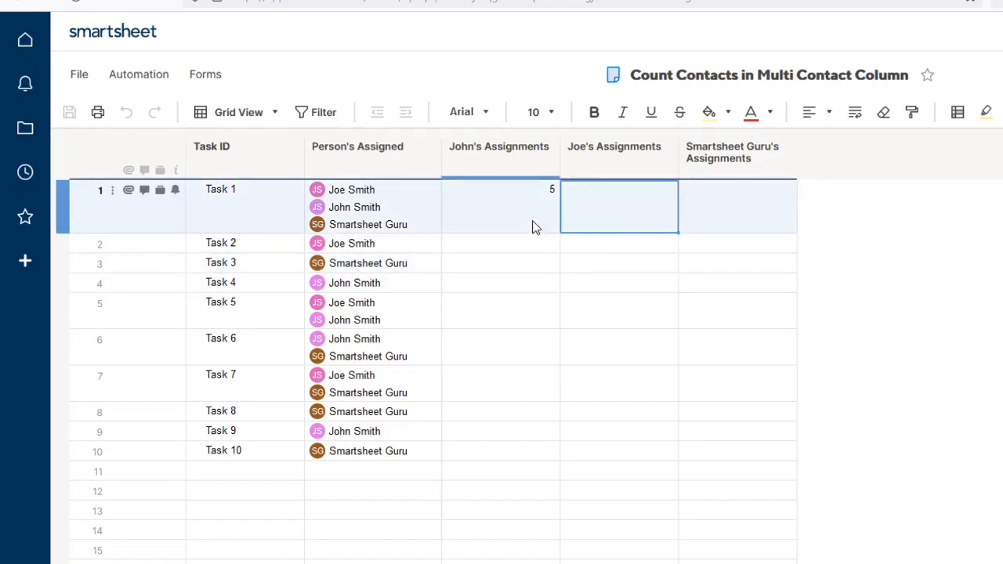
left_click(357, 146)
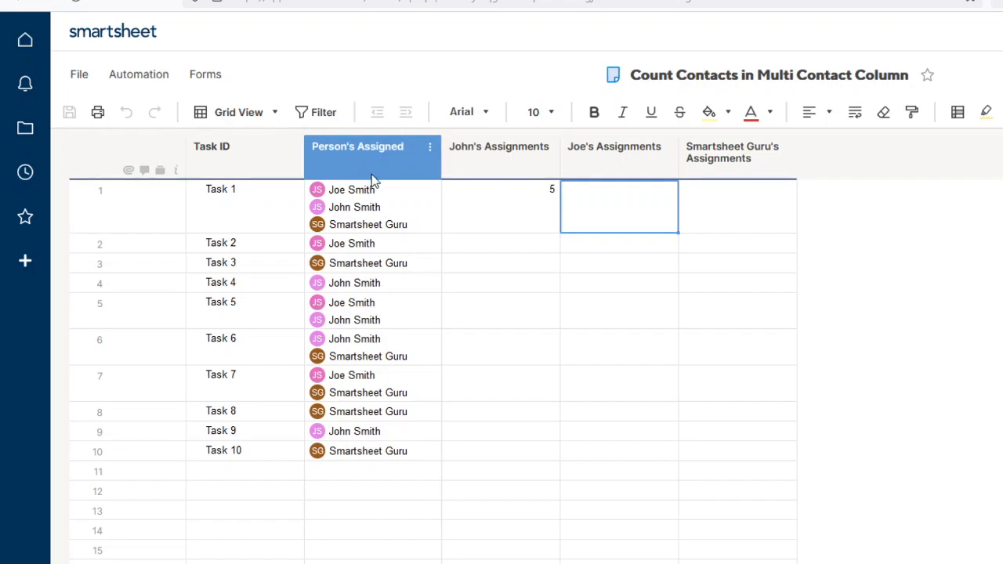
left_click(384, 450)
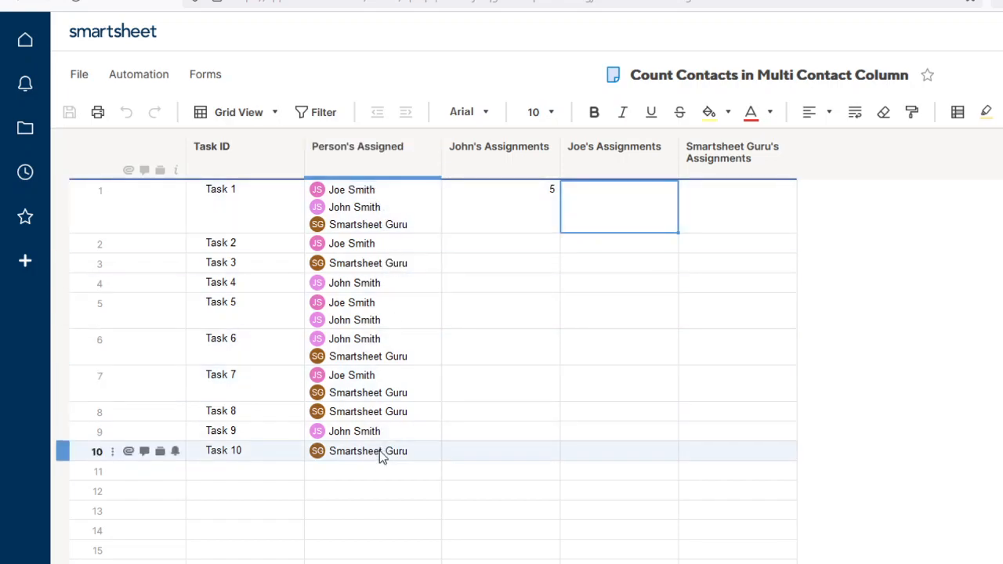
left_click(357, 152)
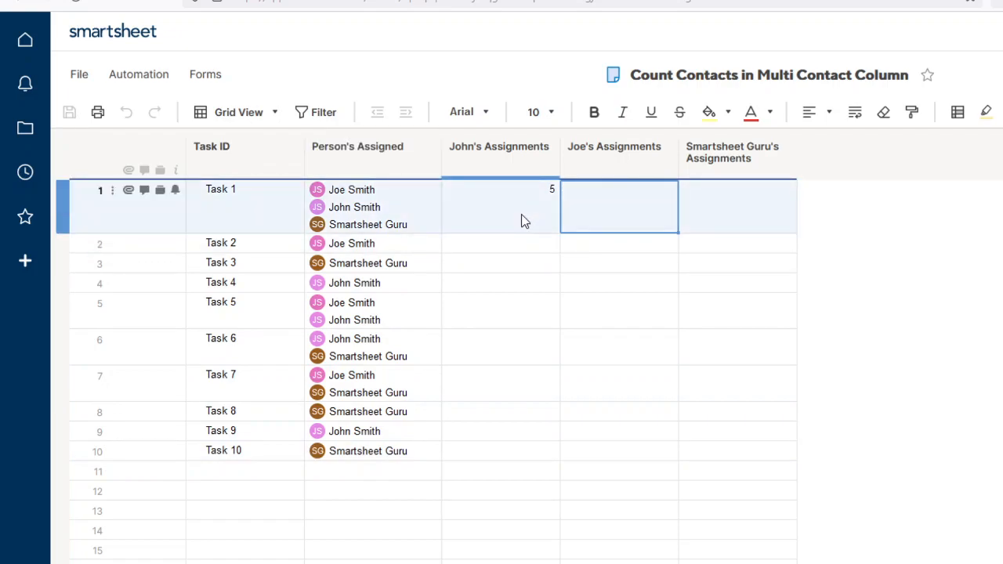
left_click(212, 147)
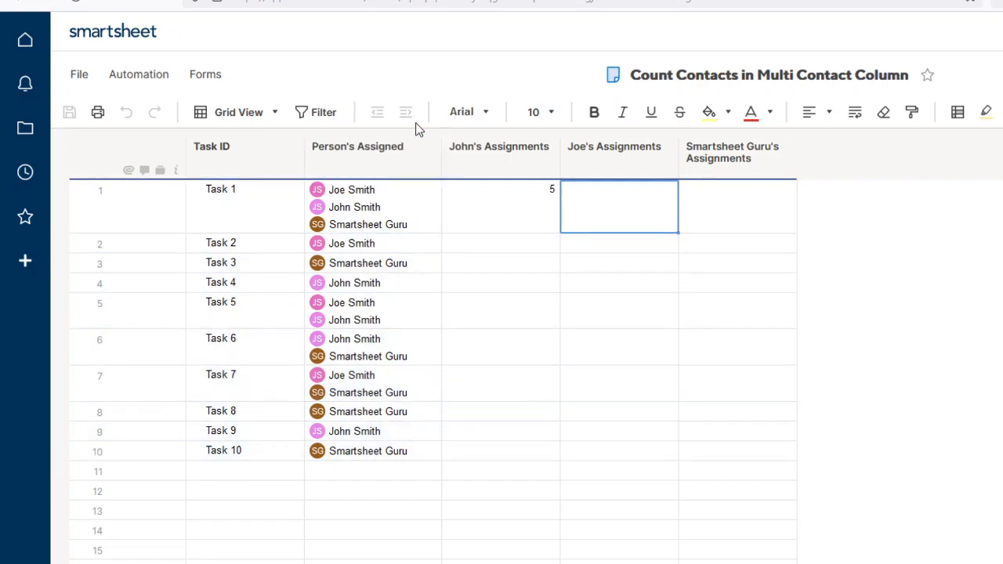
left_click(357, 152)
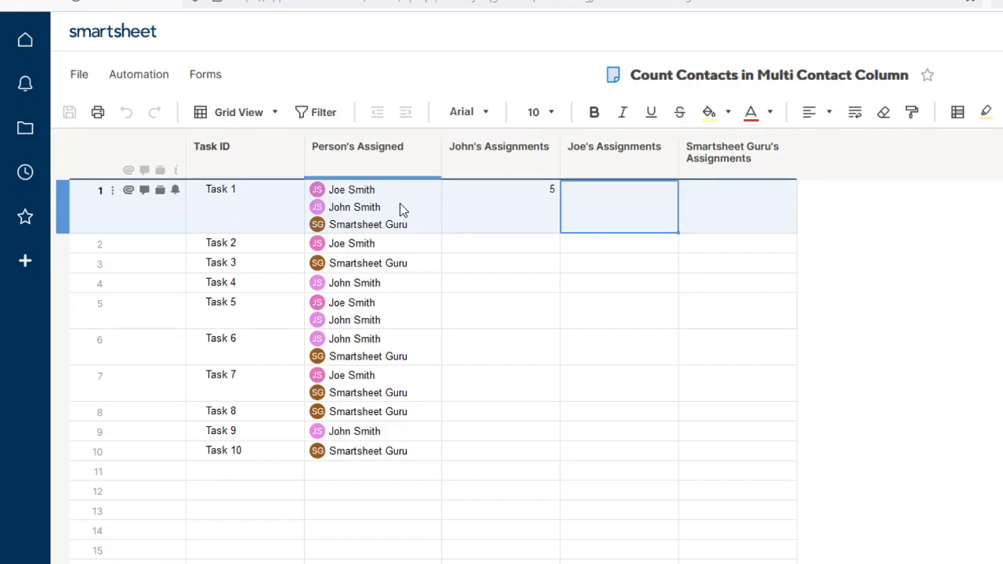
mouse_move(380, 216)
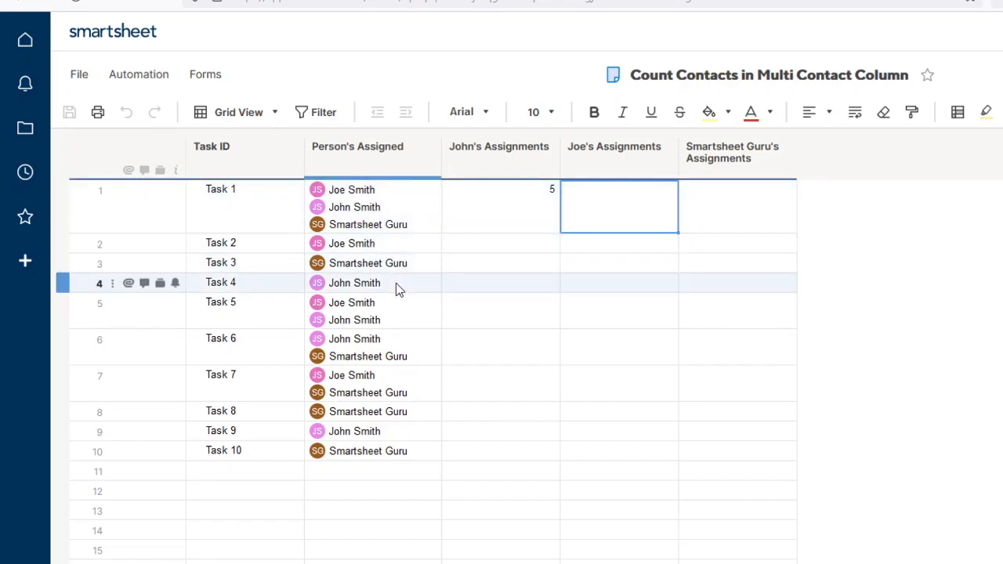
left_click(499, 189)
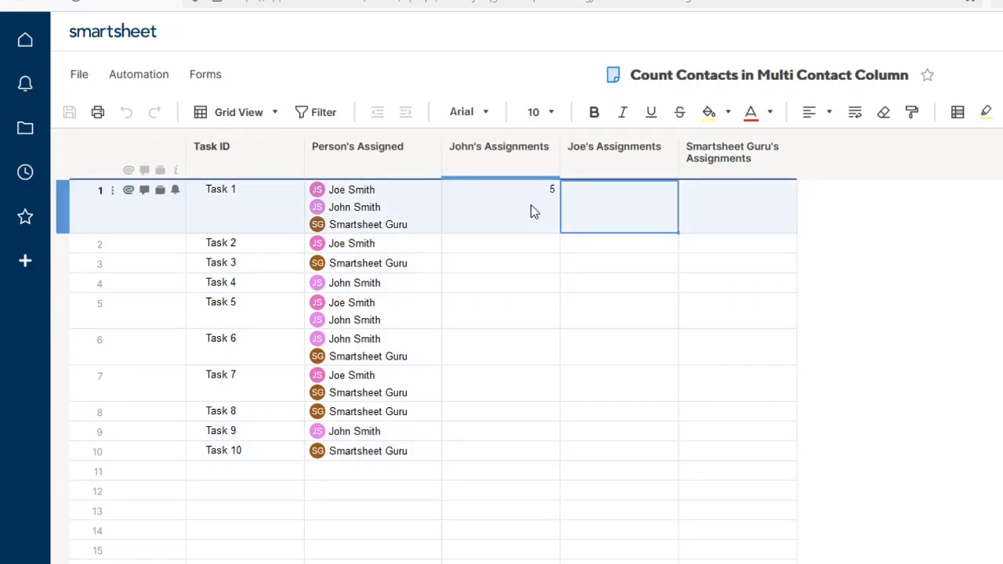
left_click(499, 153)
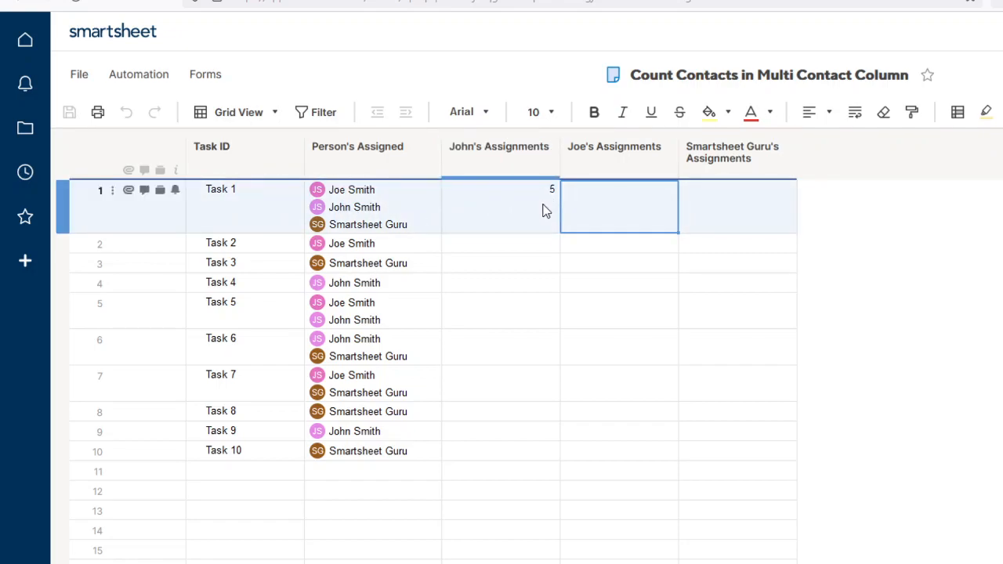
mouse_move(544, 198)
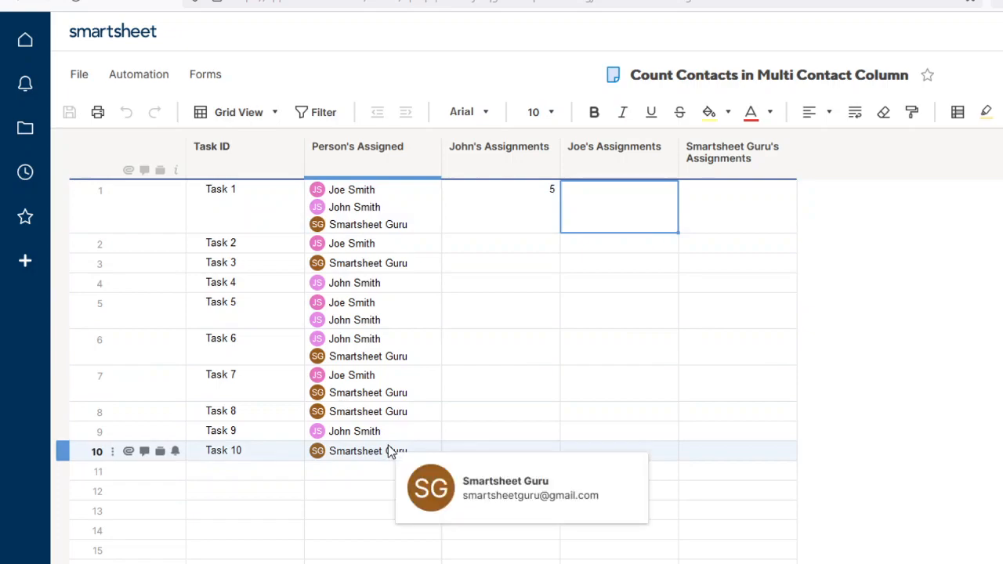
mouse_move(405, 457)
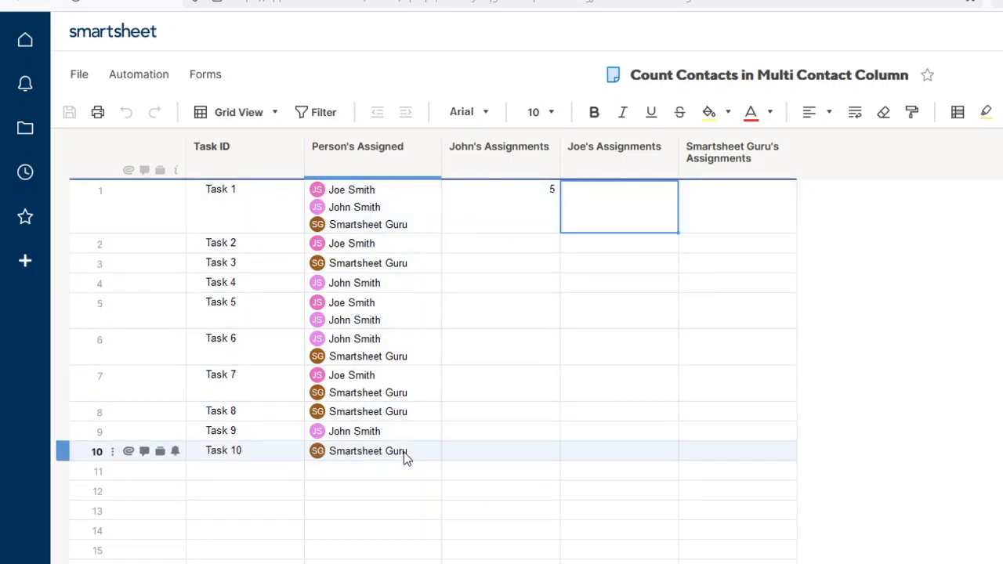
left_click(499, 207)
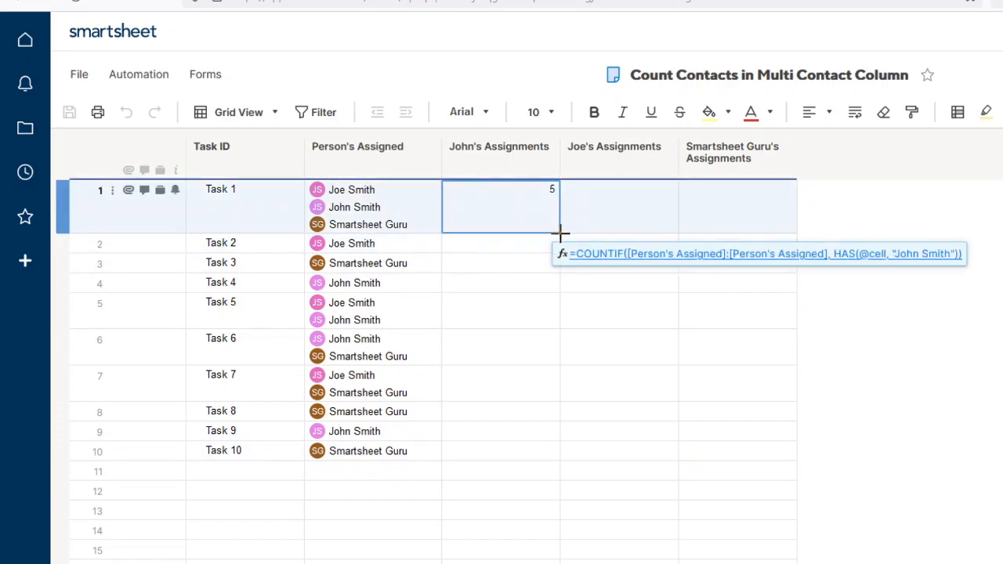
left_click(618, 206)
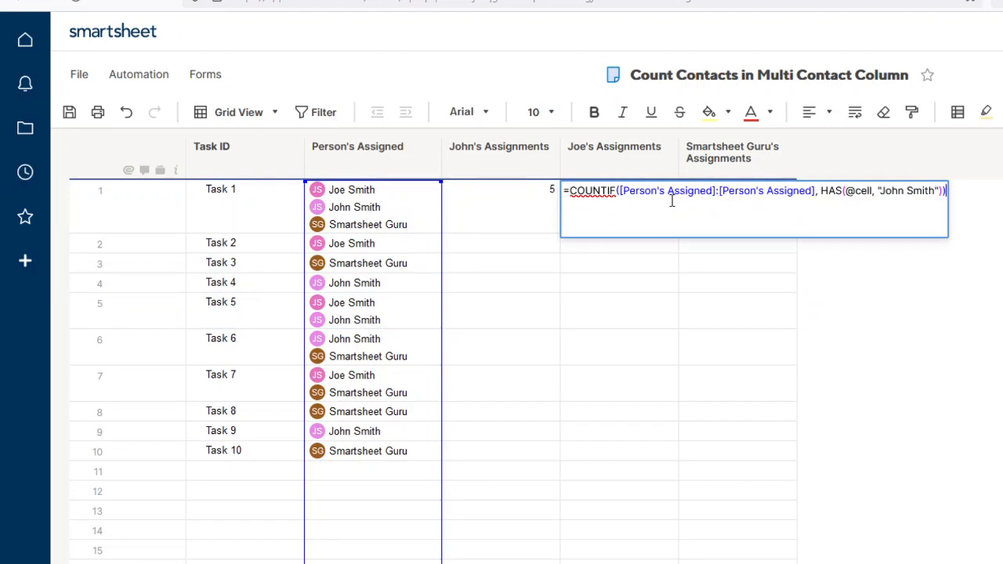
mouse_move(596, 197)
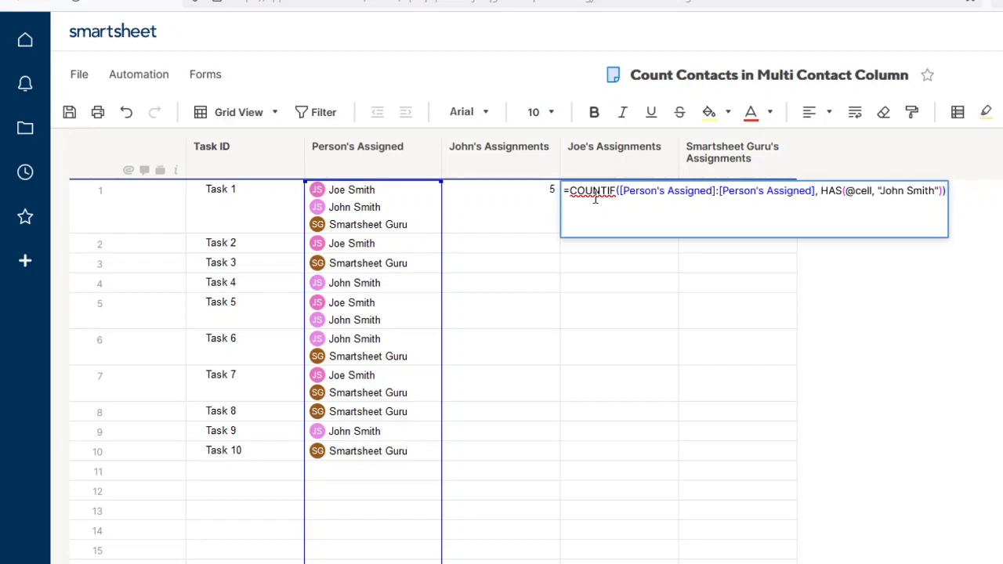
mouse_move(835, 199)
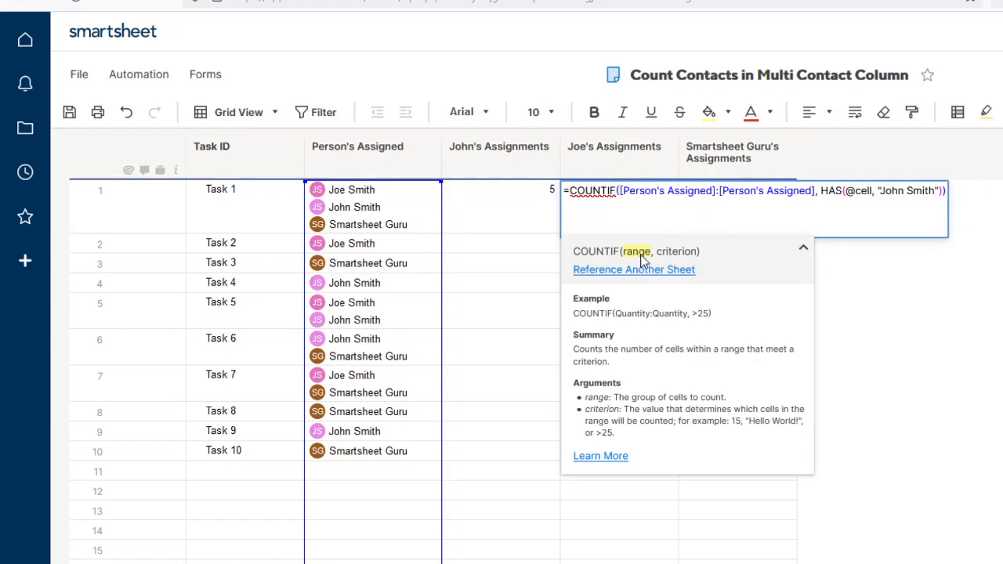
Review the COUNTIF range-and-criterion help beside Joe's pasted, unedited formula
left_click(357, 146)
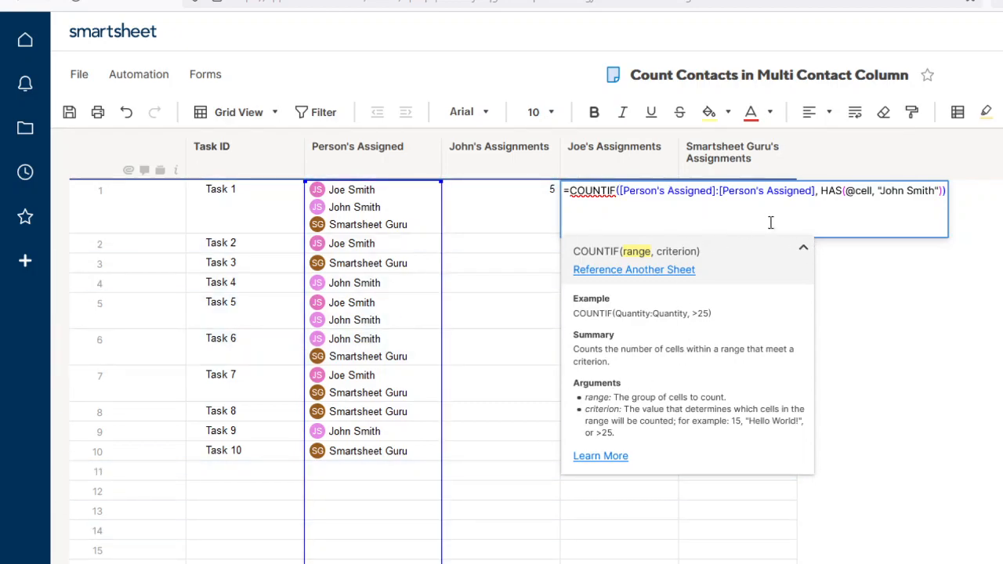
mouse_move(384, 394)
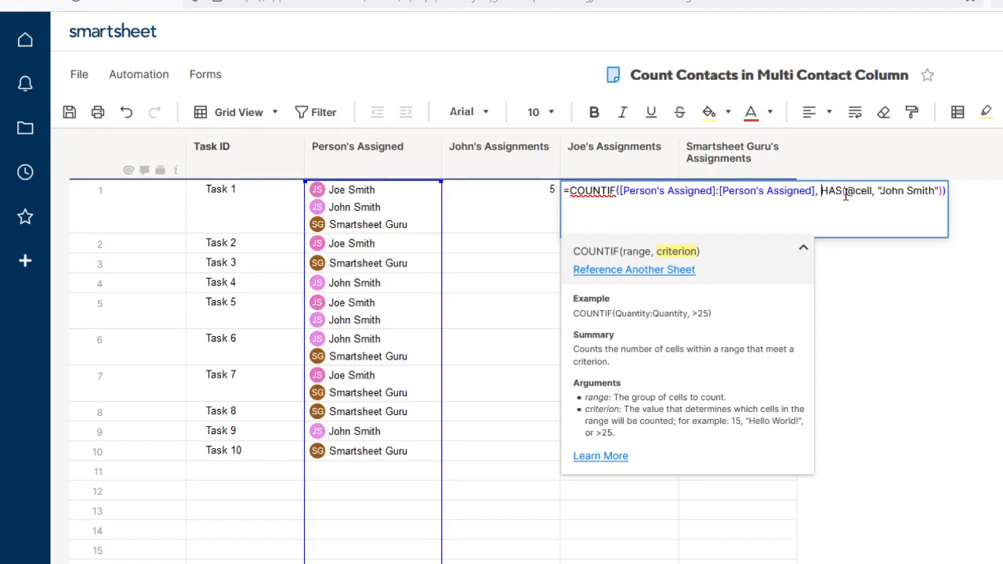
mouse_move(850, 191)
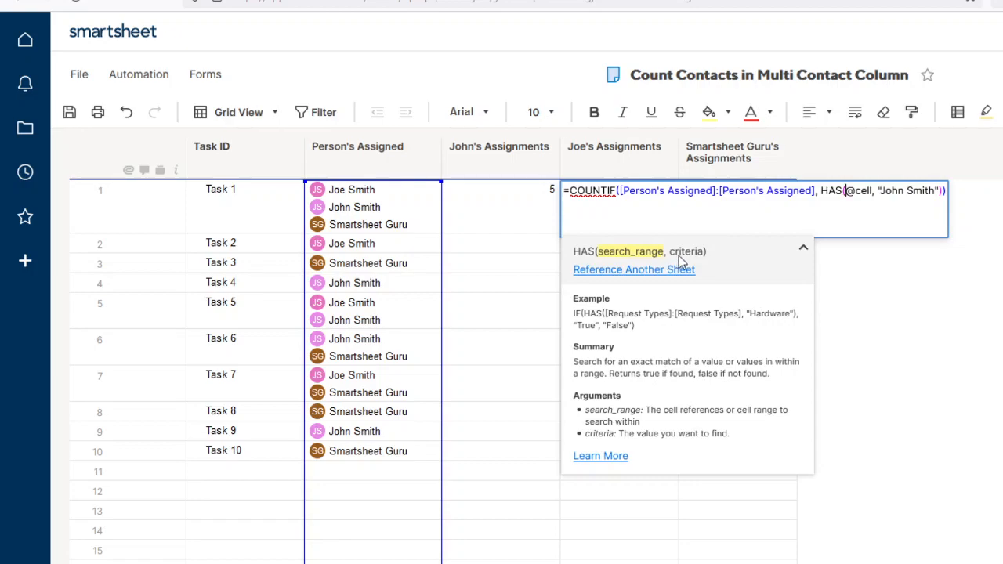
mouse_move(647, 266)
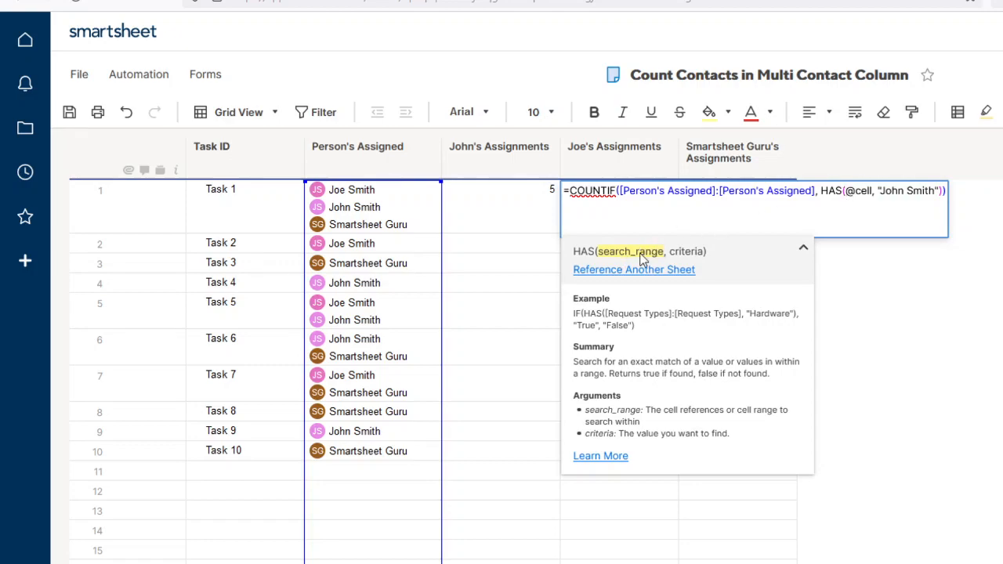
mouse_move(850, 190)
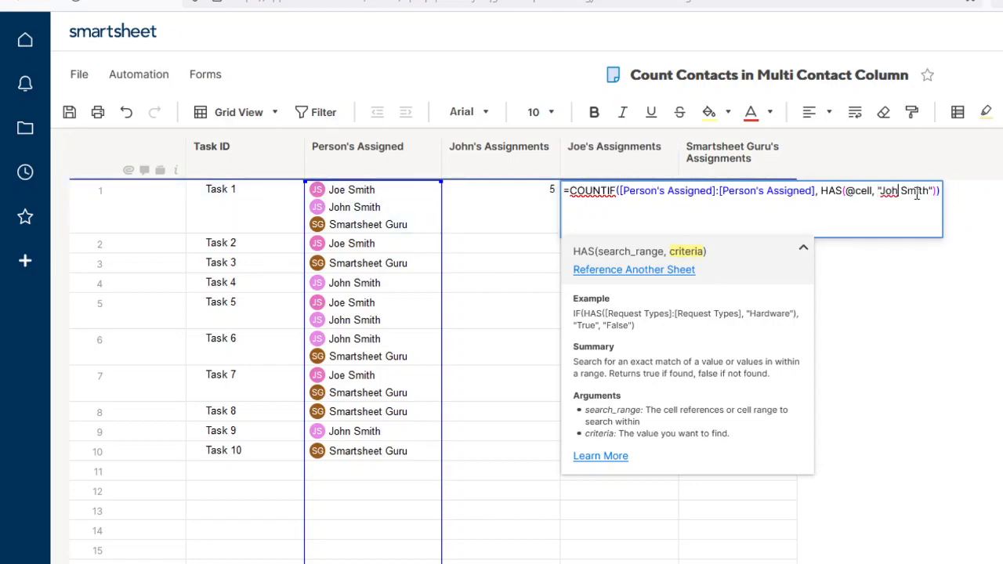
Change the criterion name from John to Joe, then check the formula showing 4
type("Joe")
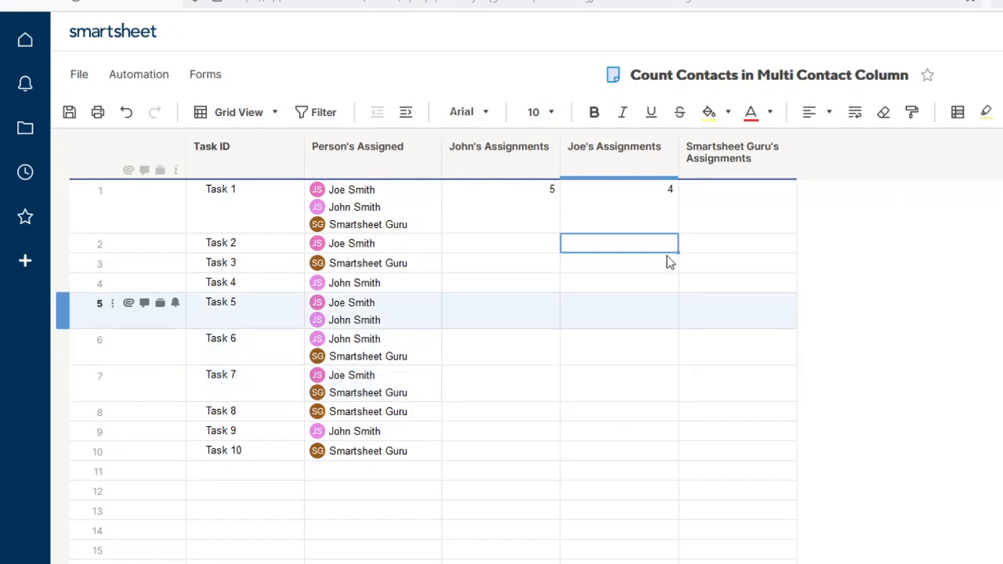
left_click(618, 206)
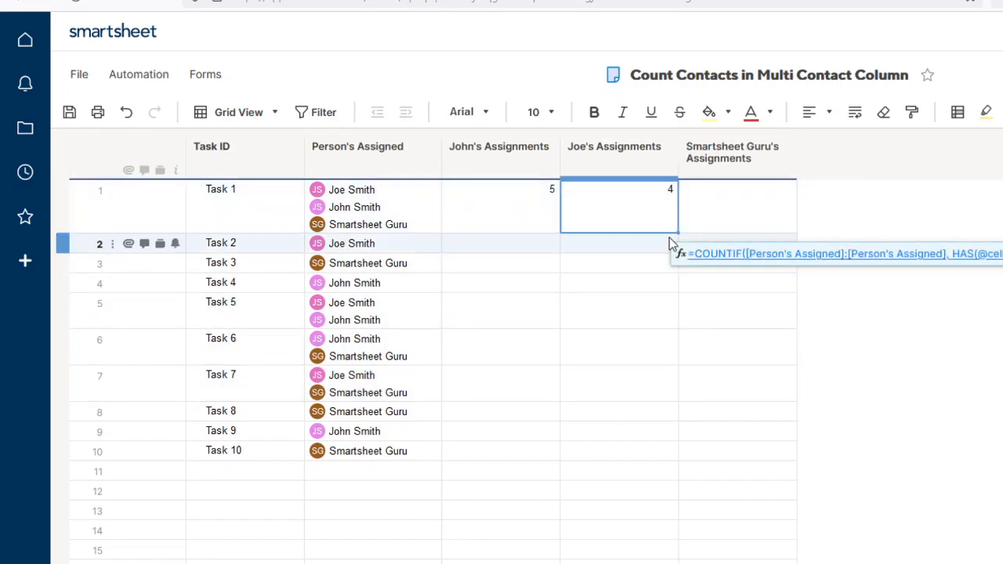
Count "Smartsheet Guru" in Guru's Task 1 cell, giving 6, then review John's formula
left_click(737, 189)
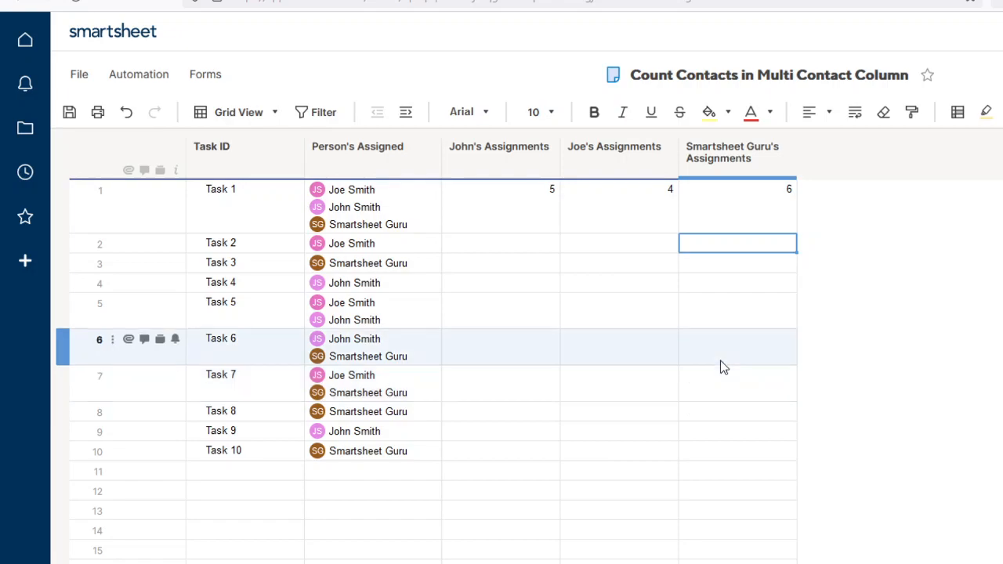
left_click(500, 206)
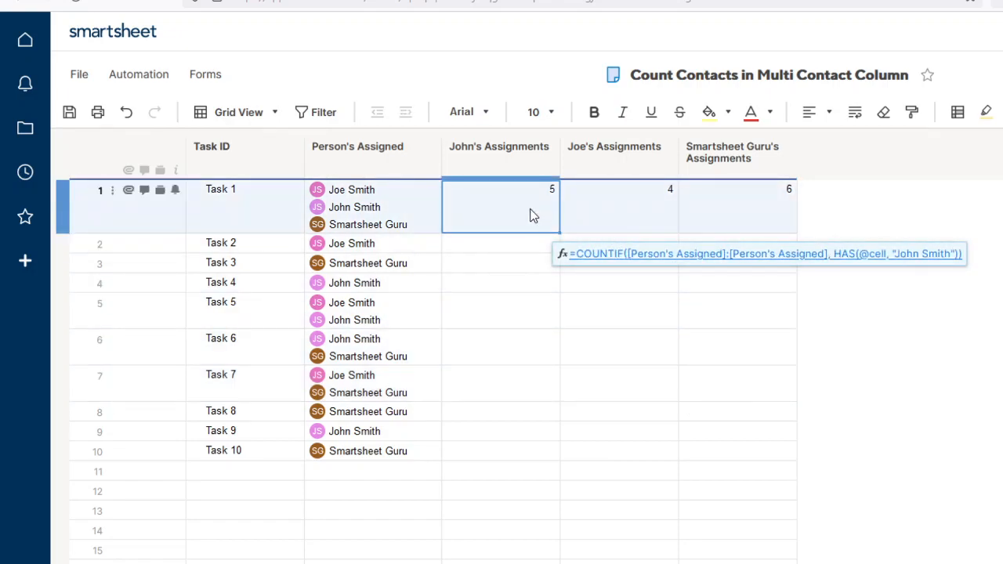
double_click(499, 207)
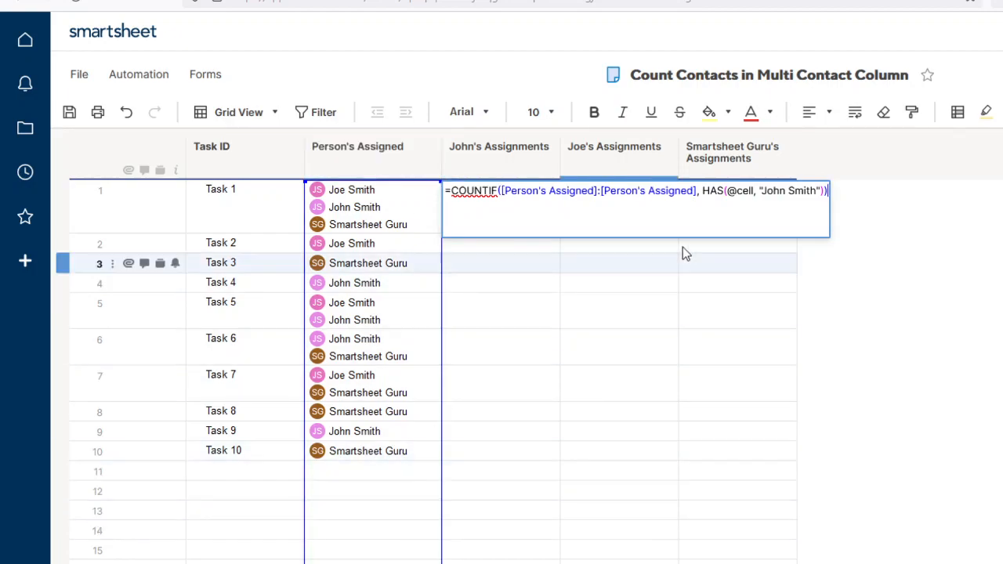
double_click(737, 191)
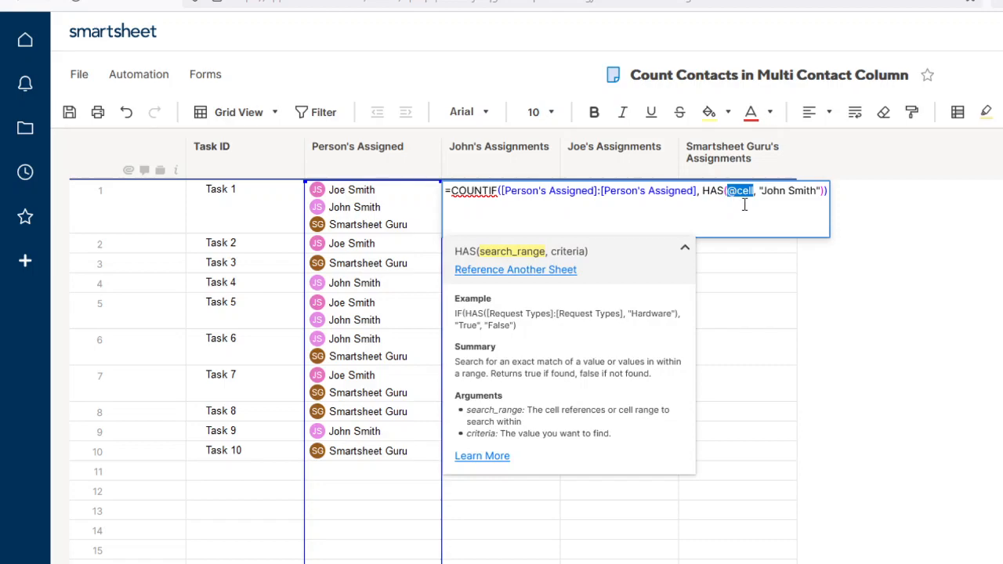
mouse_move(575, 358)
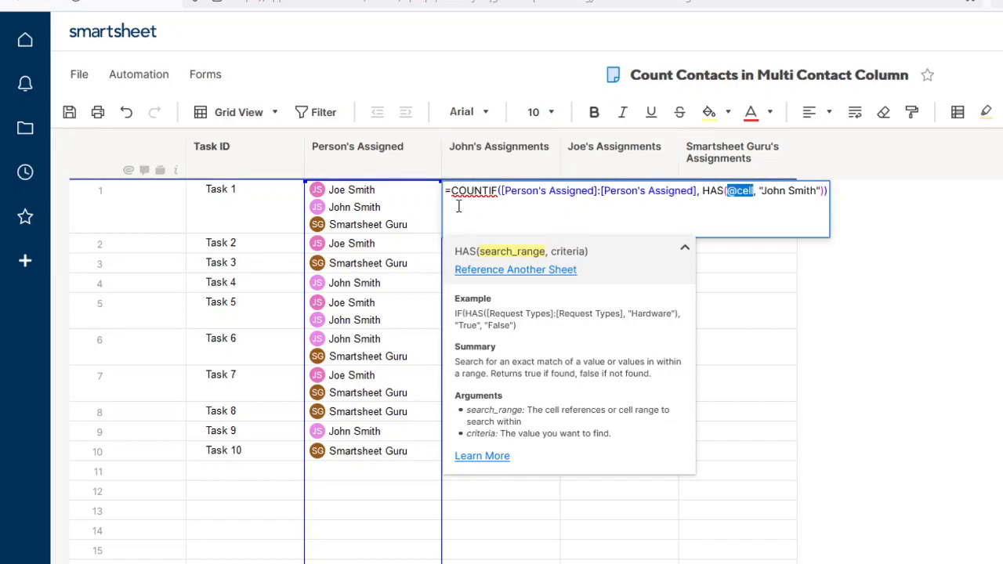
mouse_move(408, 263)
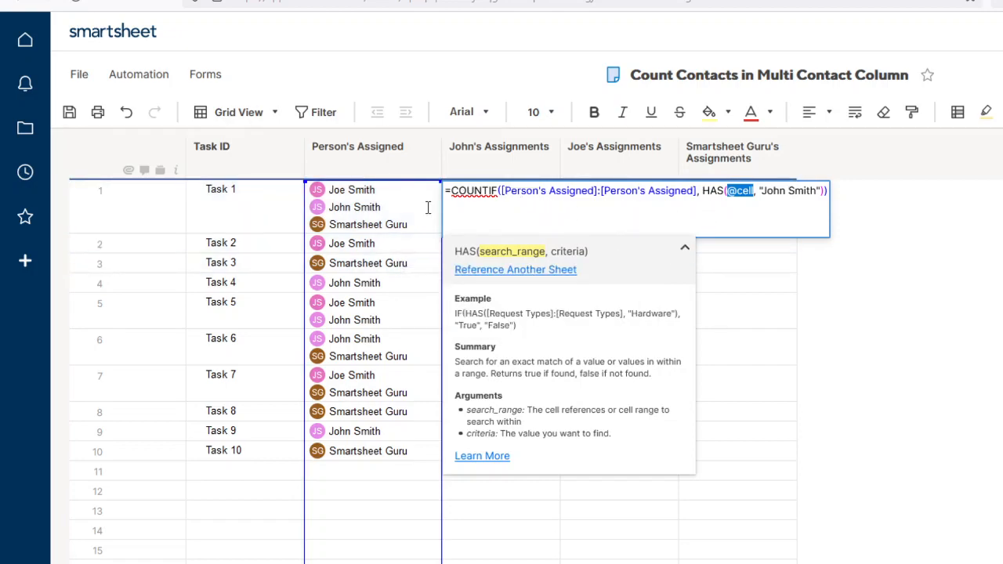
mouse_move(760, 198)
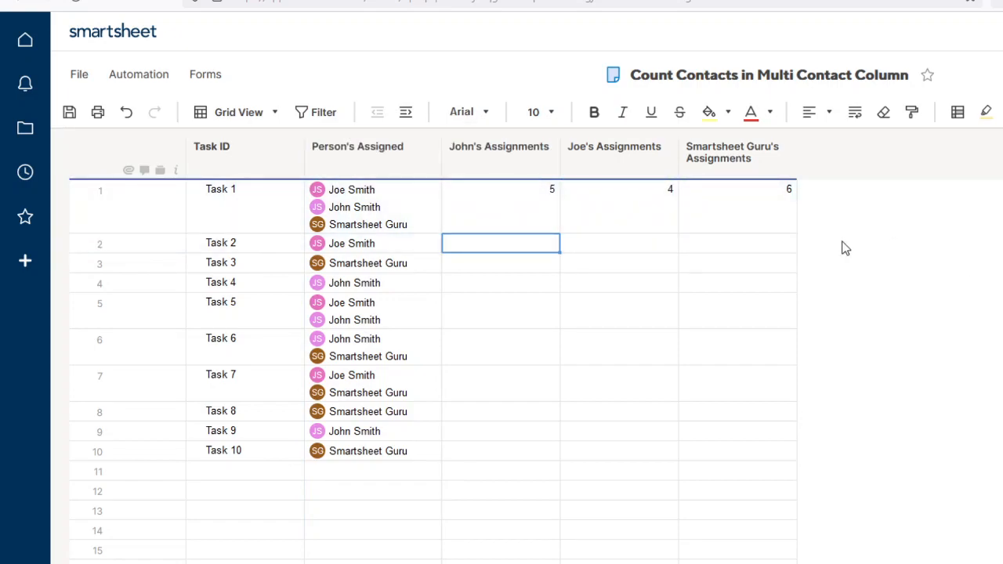
left_click(100, 189)
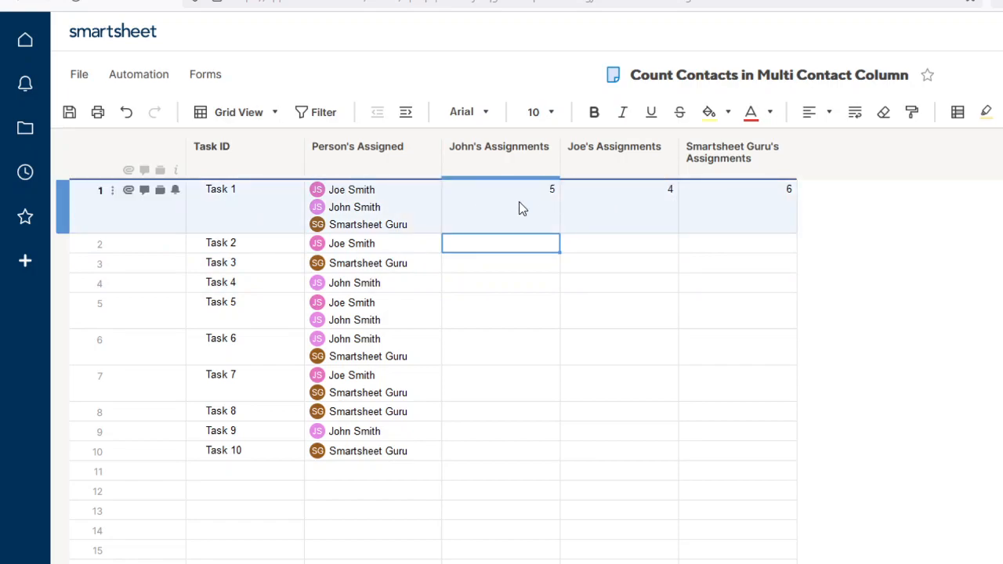
mouse_move(552, 214)
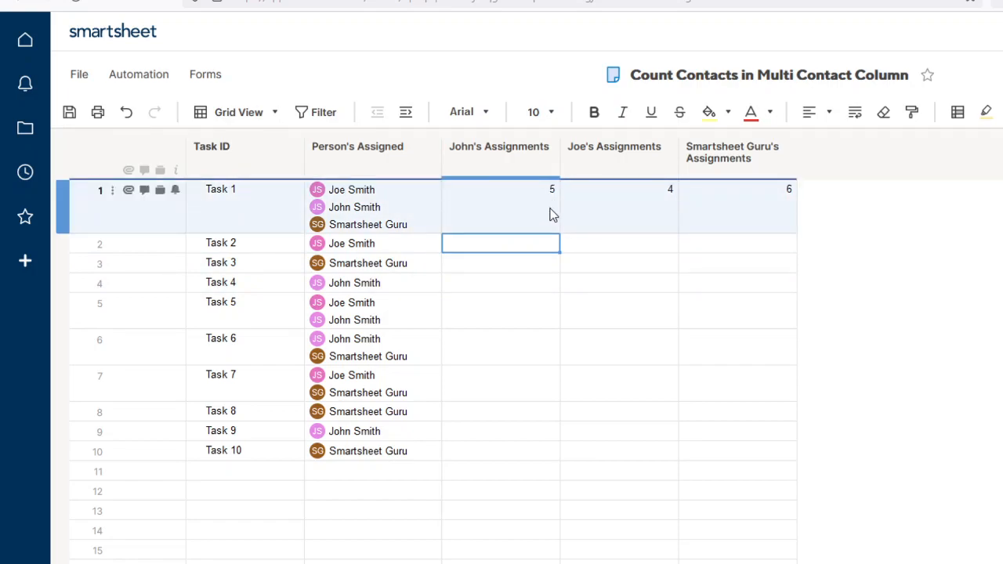
left_click(861, 220)
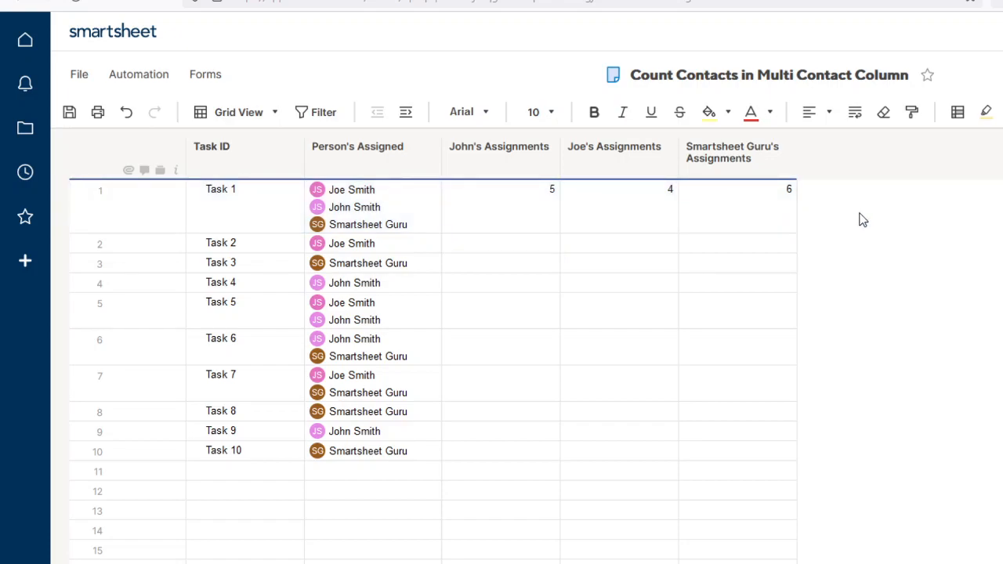